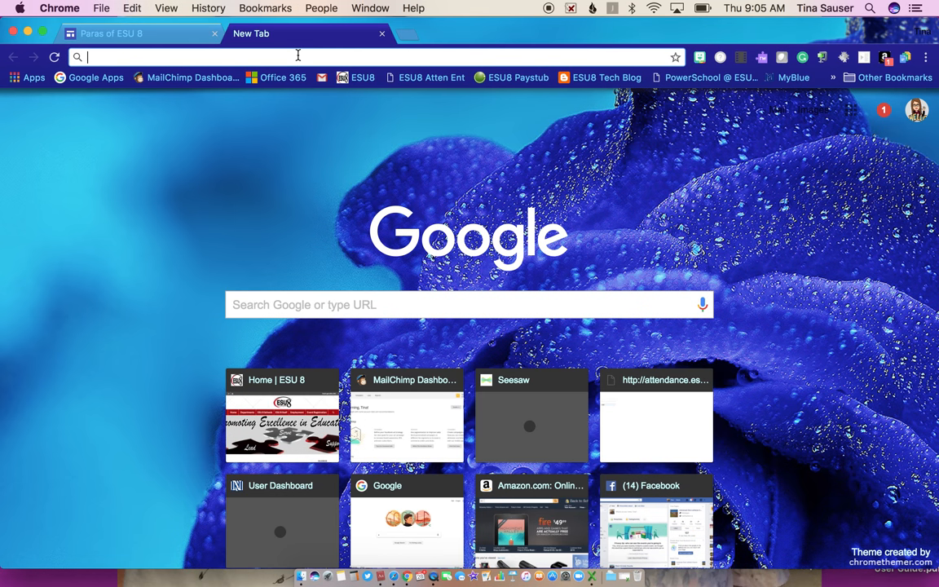
Enter the short link bit.ly/parasofesu8 in the address bar to load the site.
type("bit.ly")
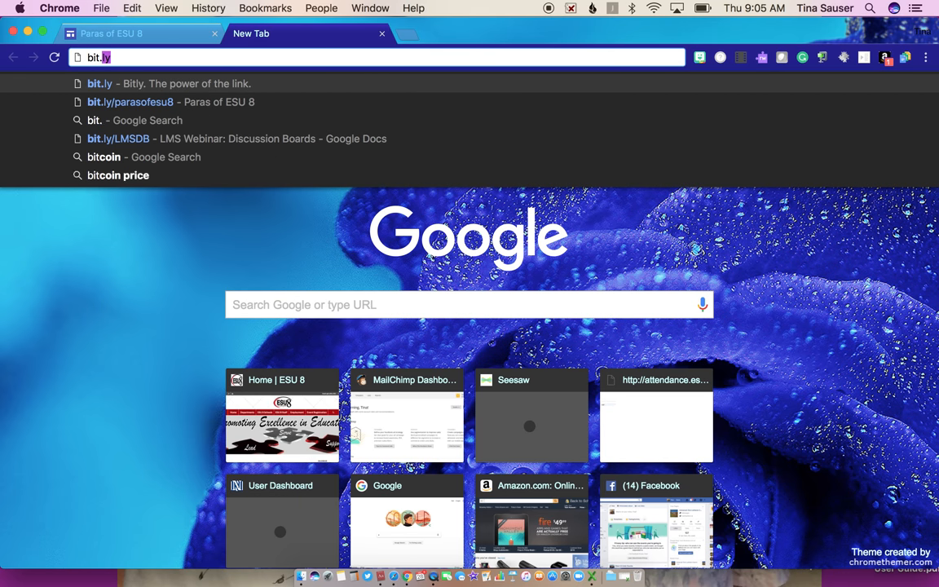
type("/")
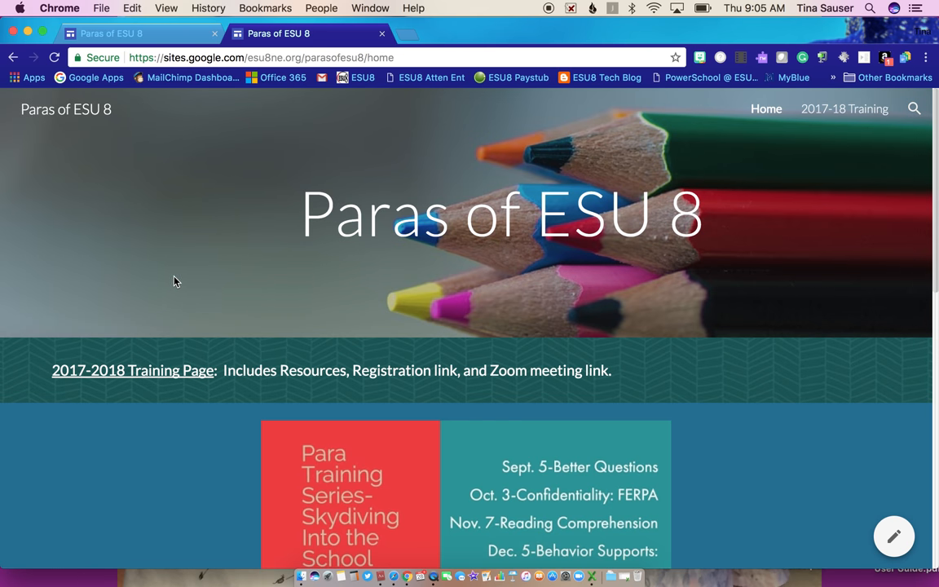
mouse_move(171, 335)
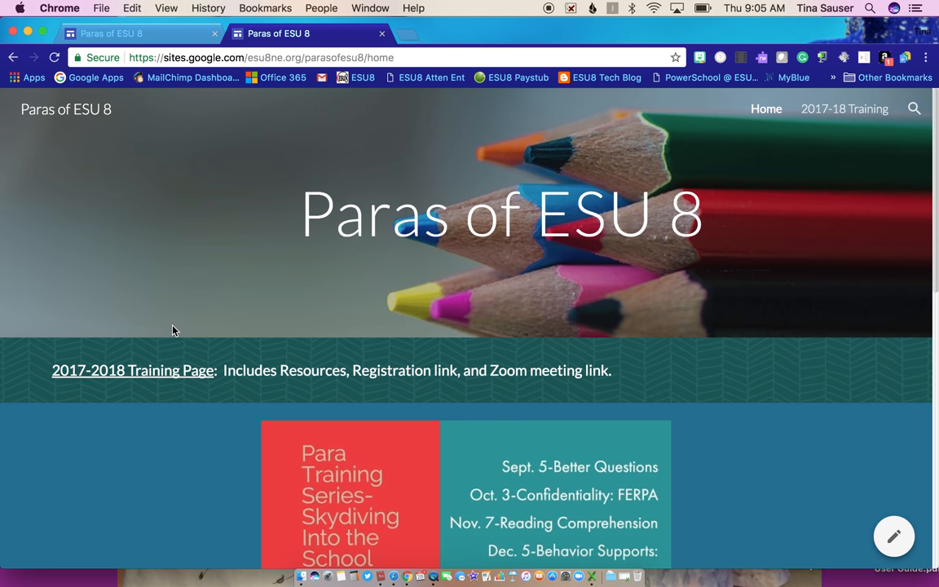
scroll("down", 3)
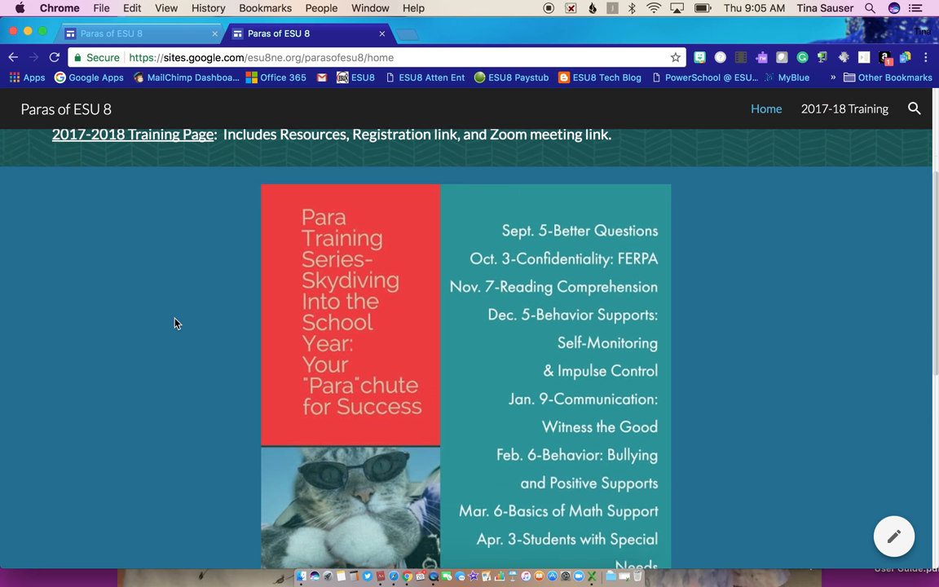
scroll("down", 3)
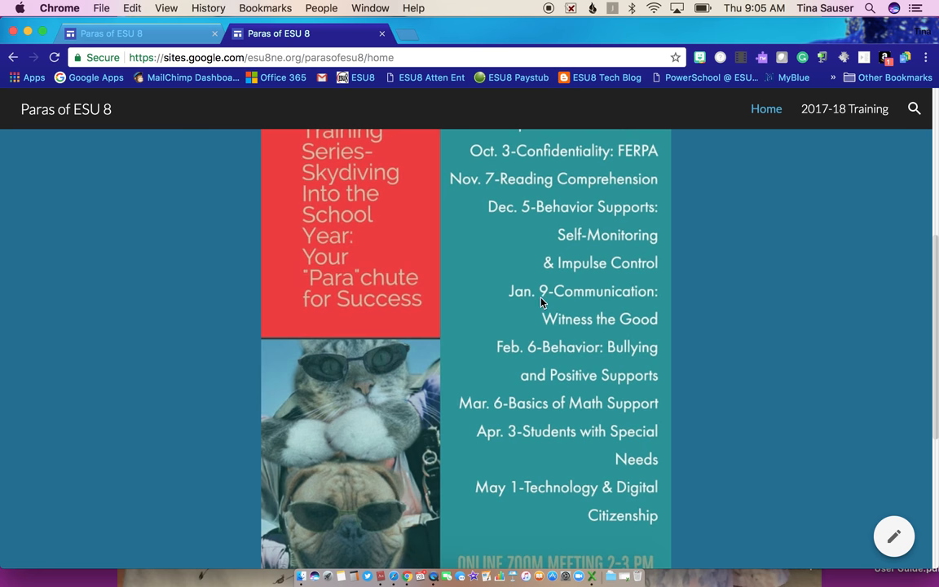
scroll("up", 3)
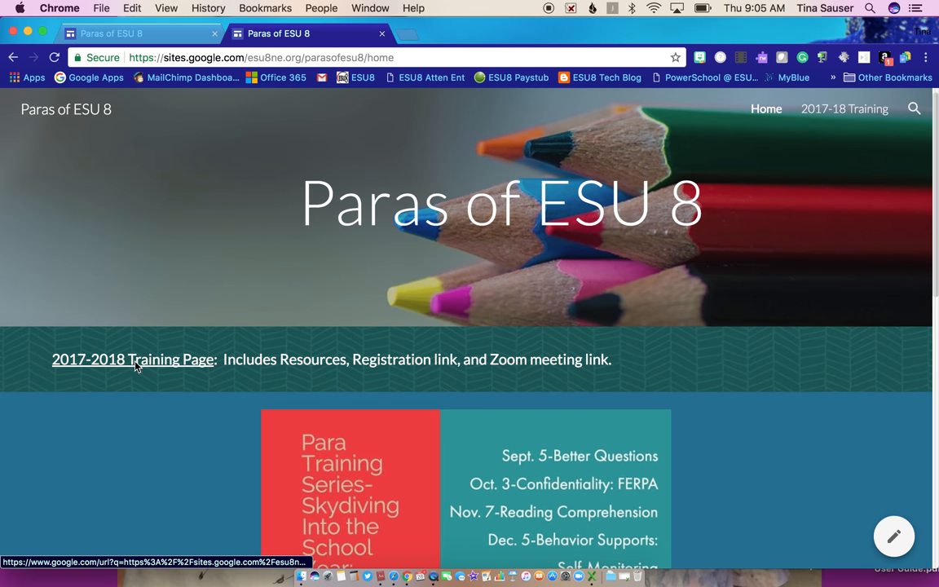
Go to the 2017-2018 Training Page and bring its registration and Zoom link banners into view.
left_click(132, 361)
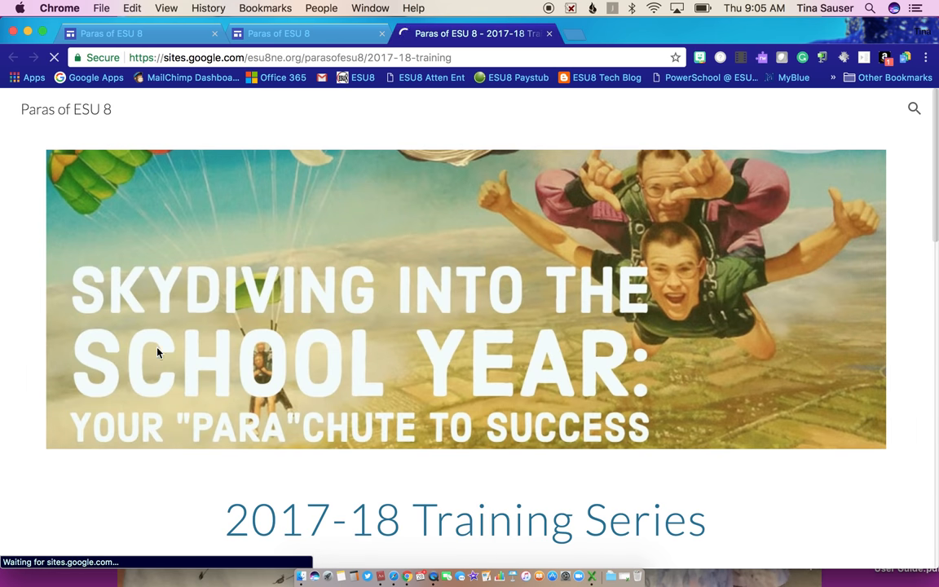
scroll("down", 3)
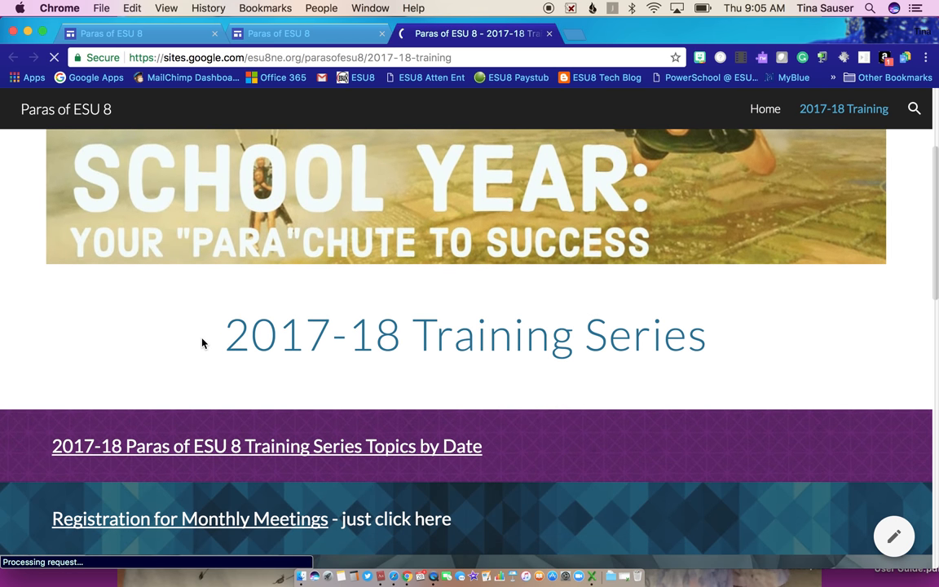
scroll("down", 3)
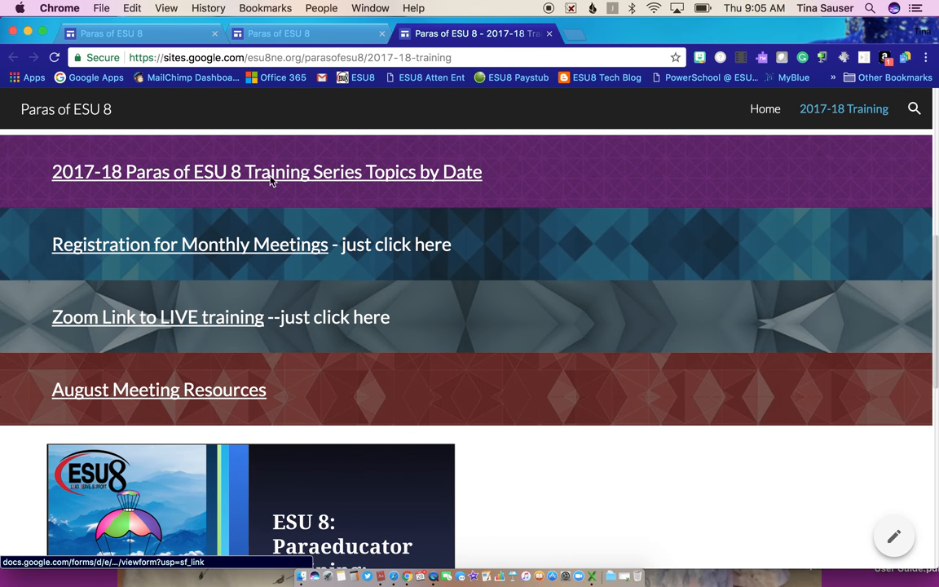
mouse_move(274, 354)
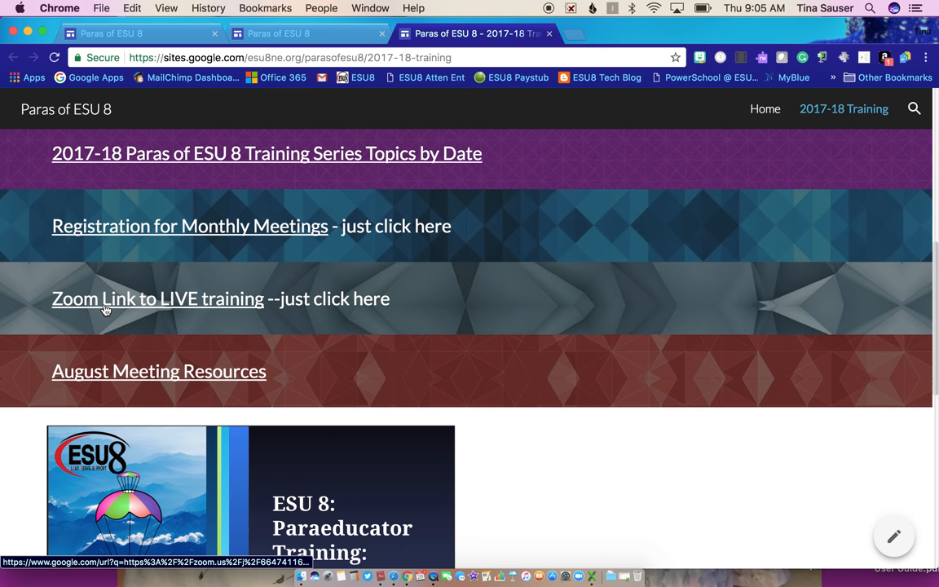
mouse_move(78, 306)
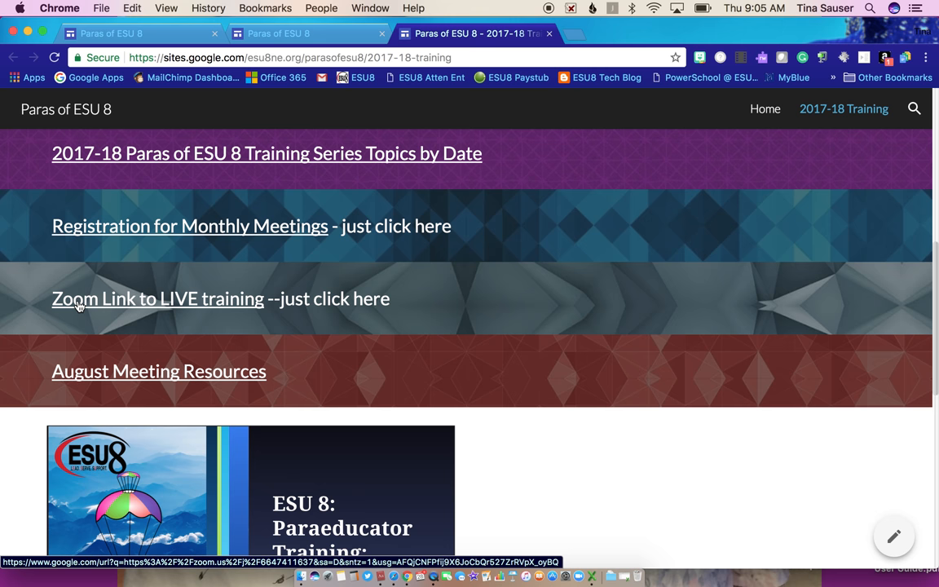
mouse_move(155, 308)
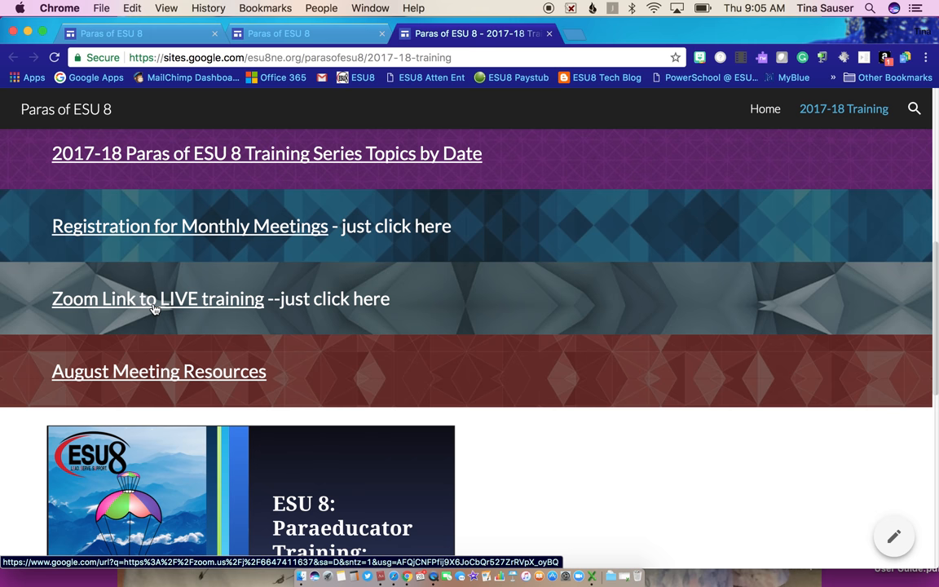
mouse_move(159, 318)
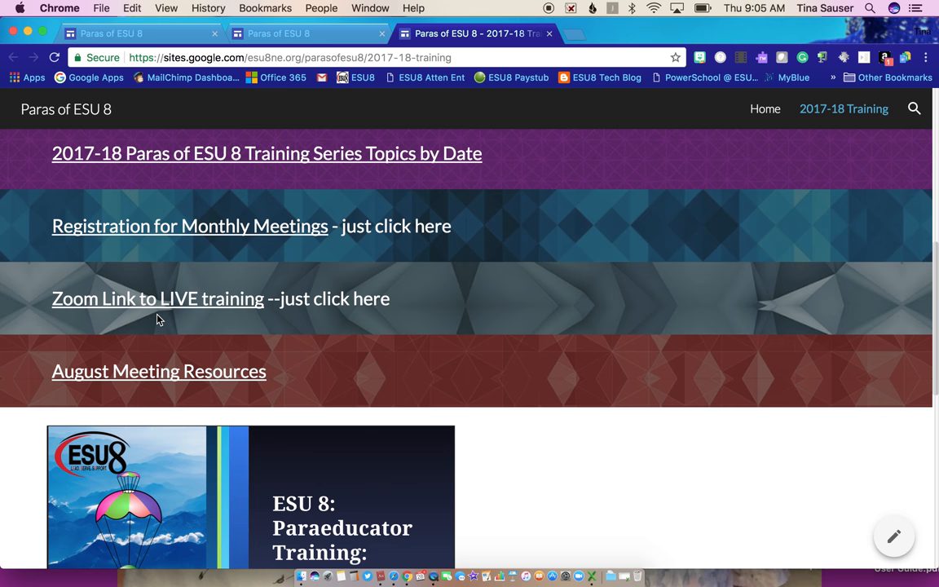
Browse down through the August and September Meeting Resources to the recorded meeting video link.
scroll("down", 3)
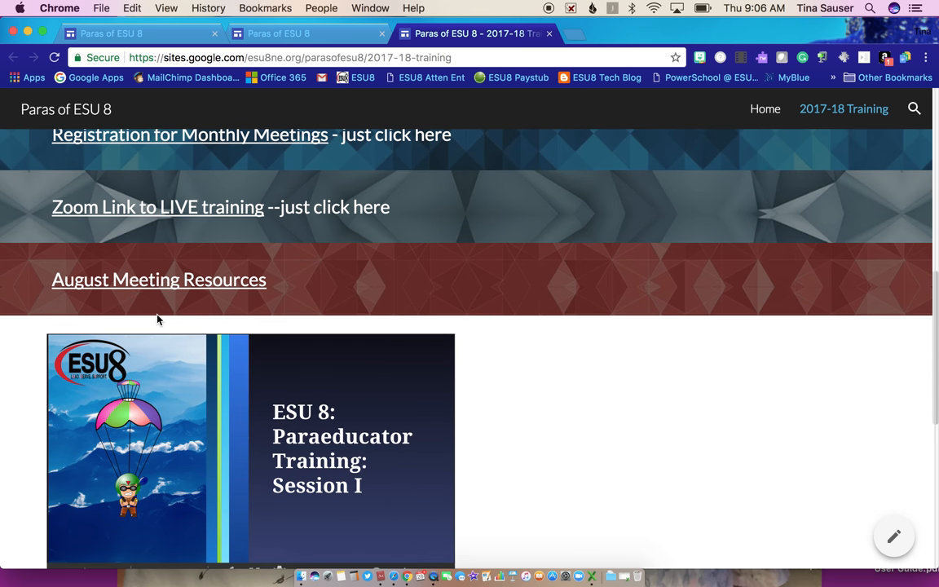
scroll("down", 3)
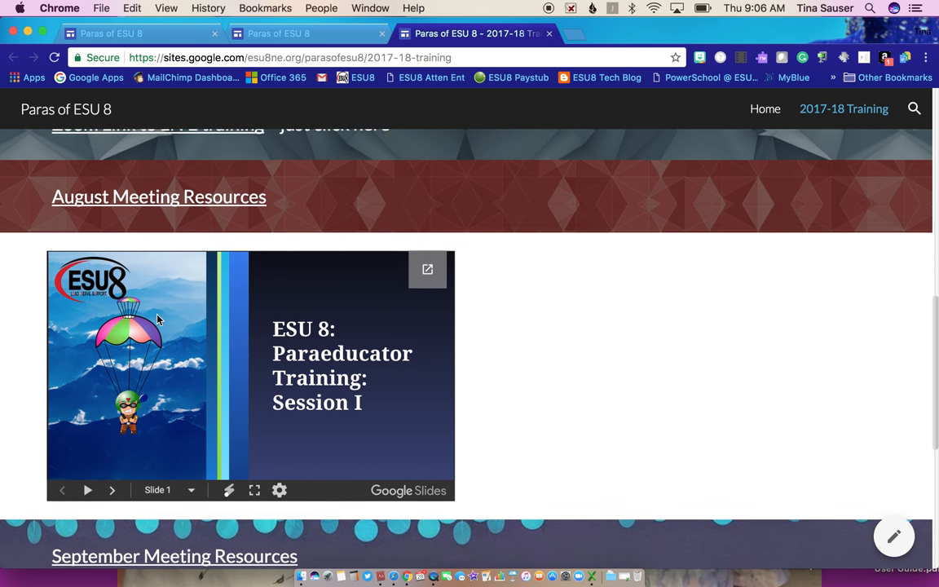
scroll("up", 3)
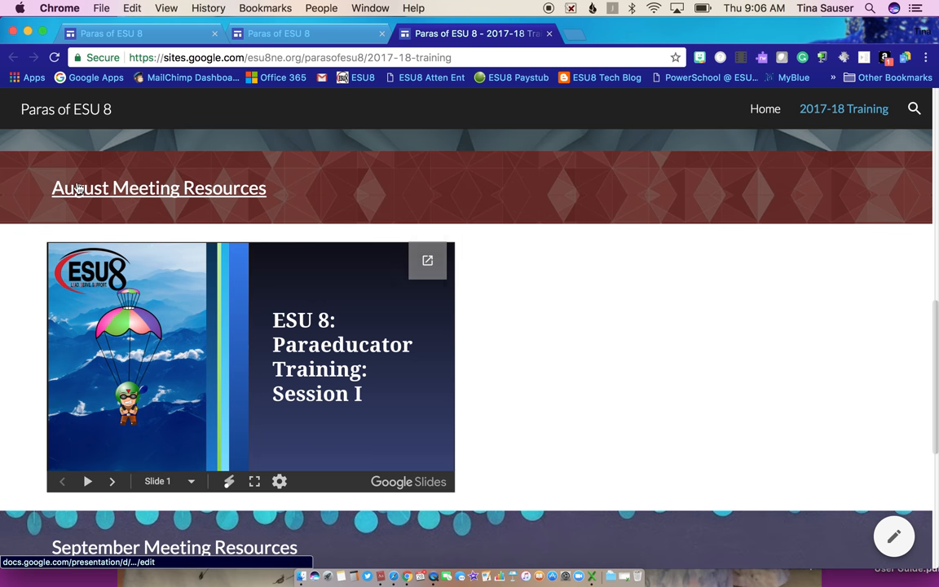
scroll("down", 3)
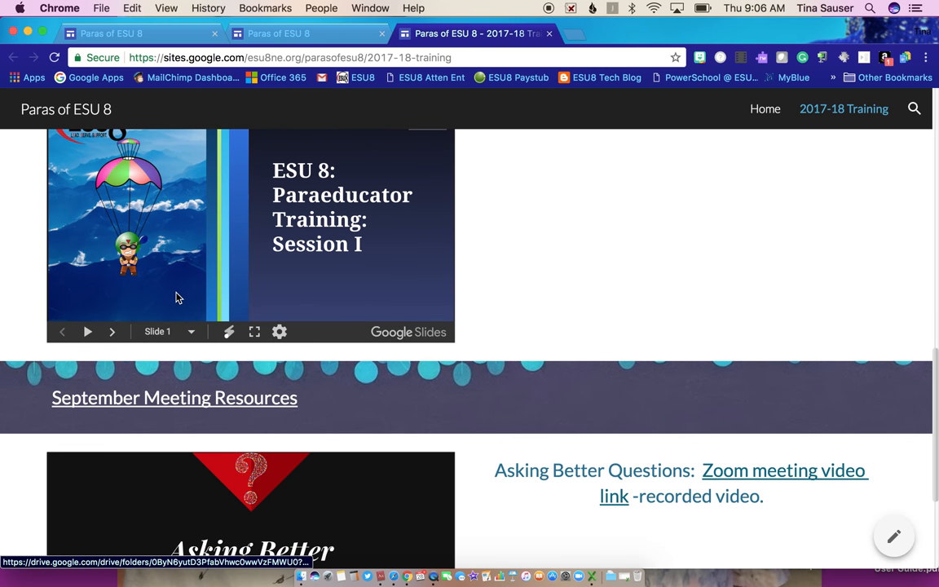
scroll("up", 3)
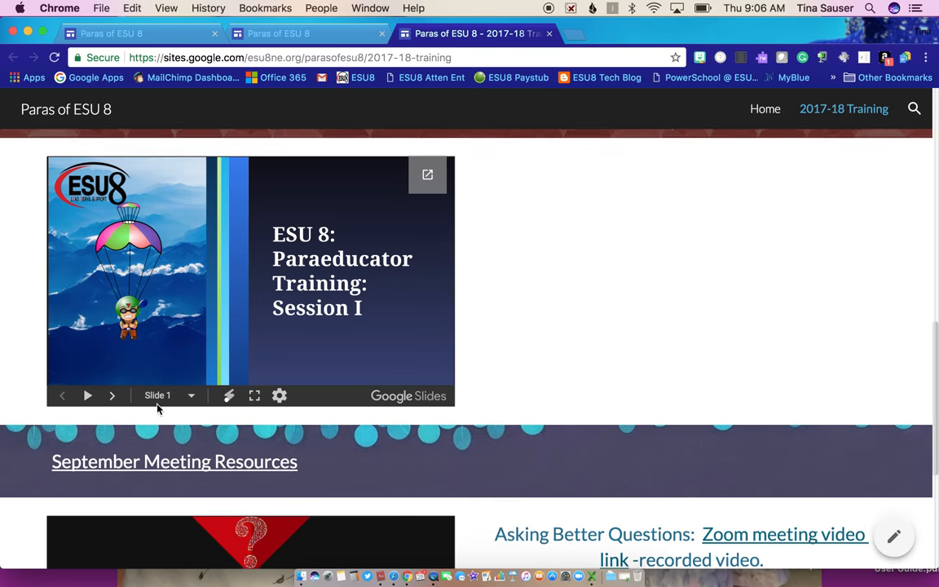
scroll("down", 3)
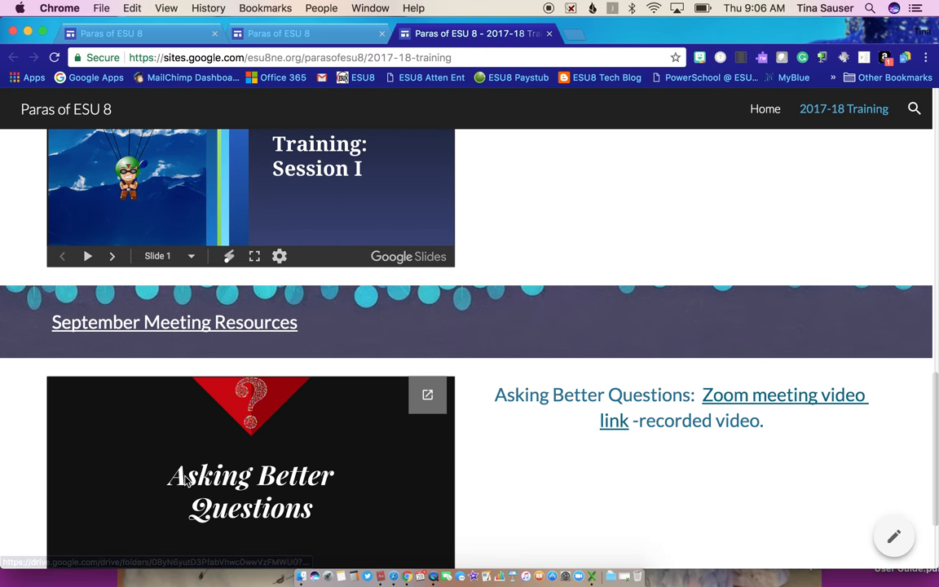
scroll("up", 3)
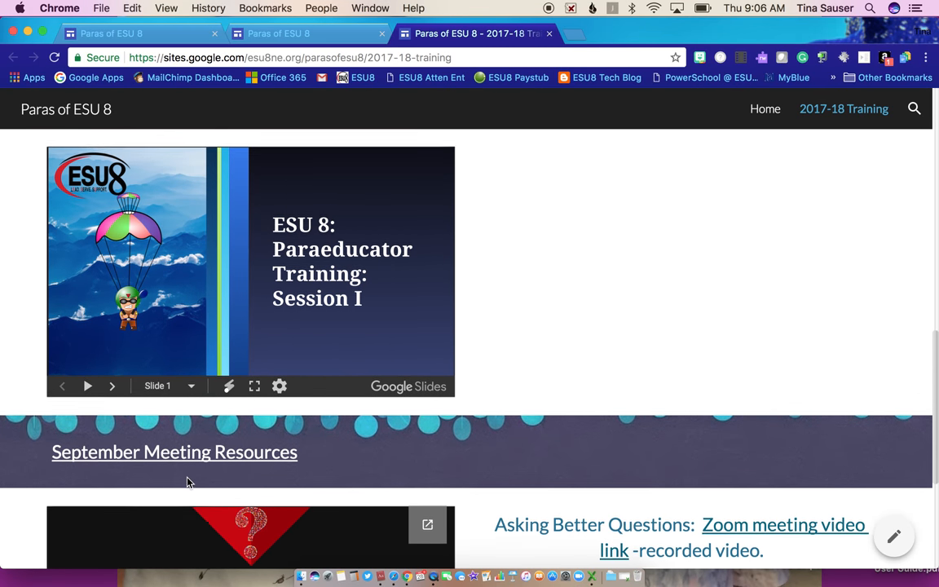
scroll("down", 3)
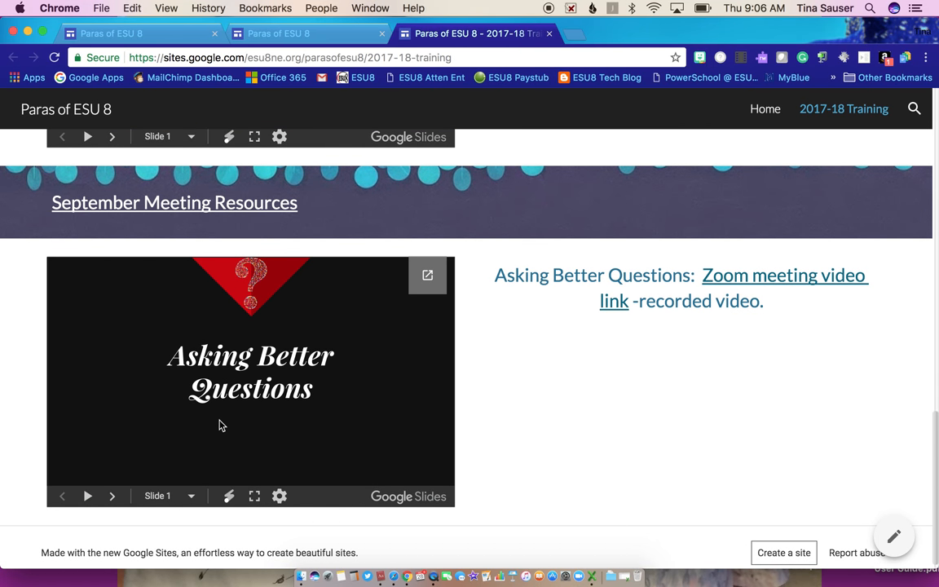
mouse_move(284, 338)
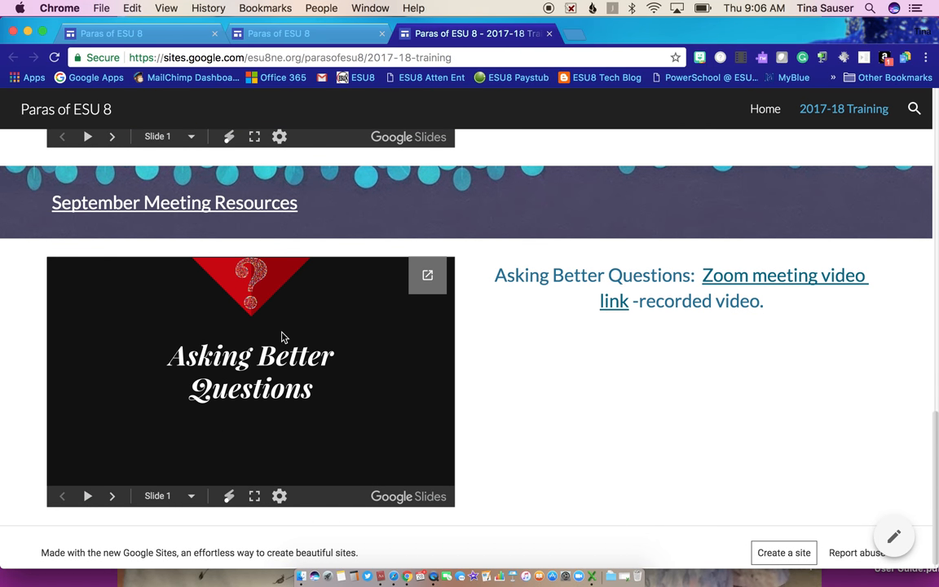
mouse_move(244, 349)
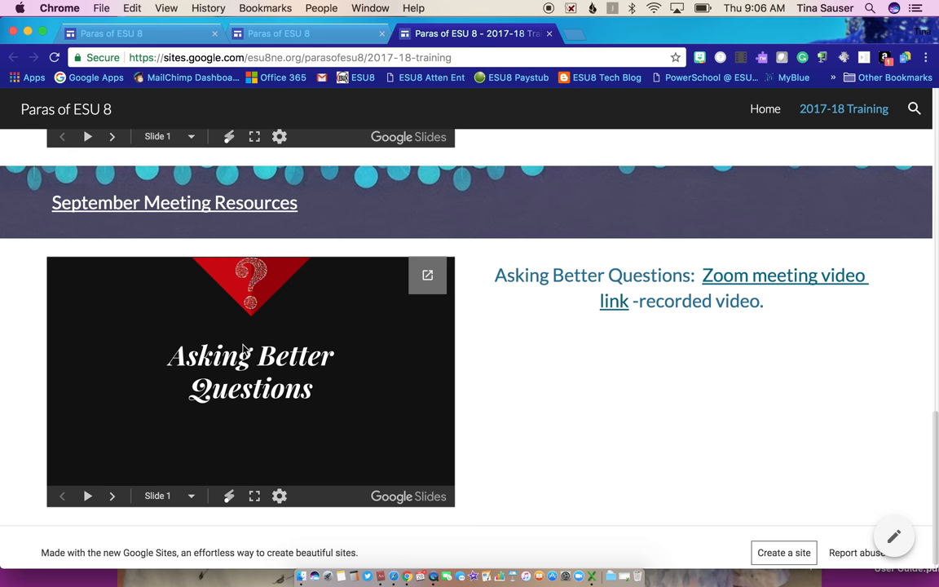
mouse_move(720, 277)
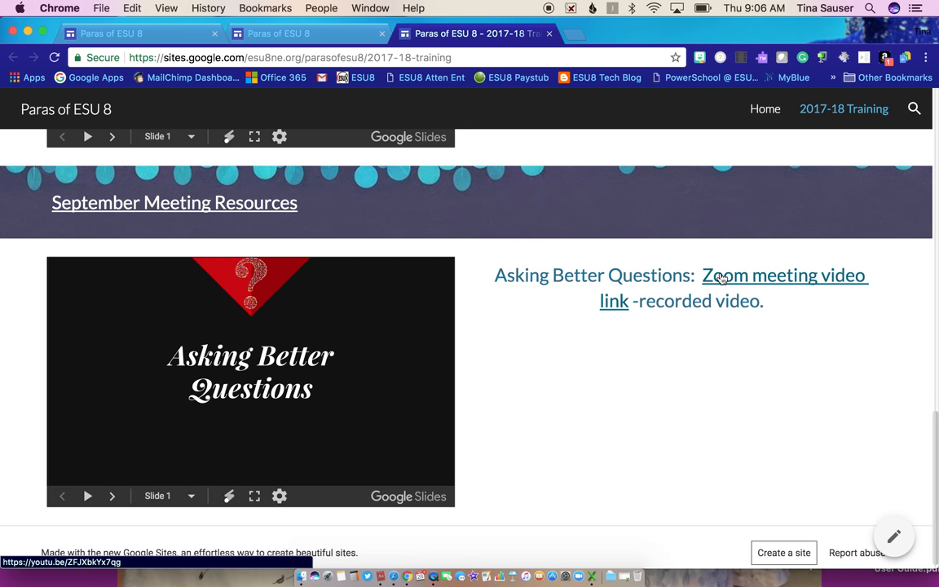
mouse_move(574, 306)
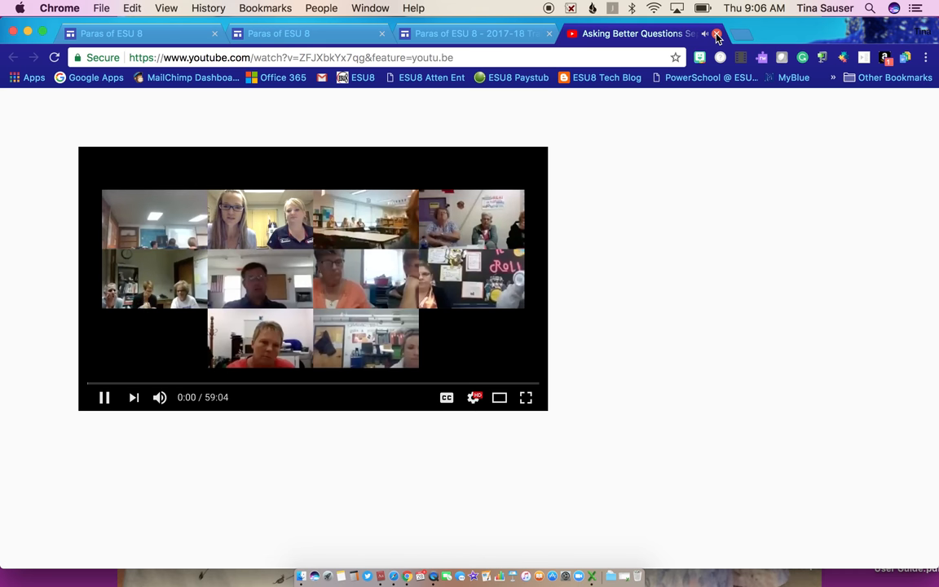
Close the YouTube tab with the recorded Asking Better Questions video.
left_click(718, 32)
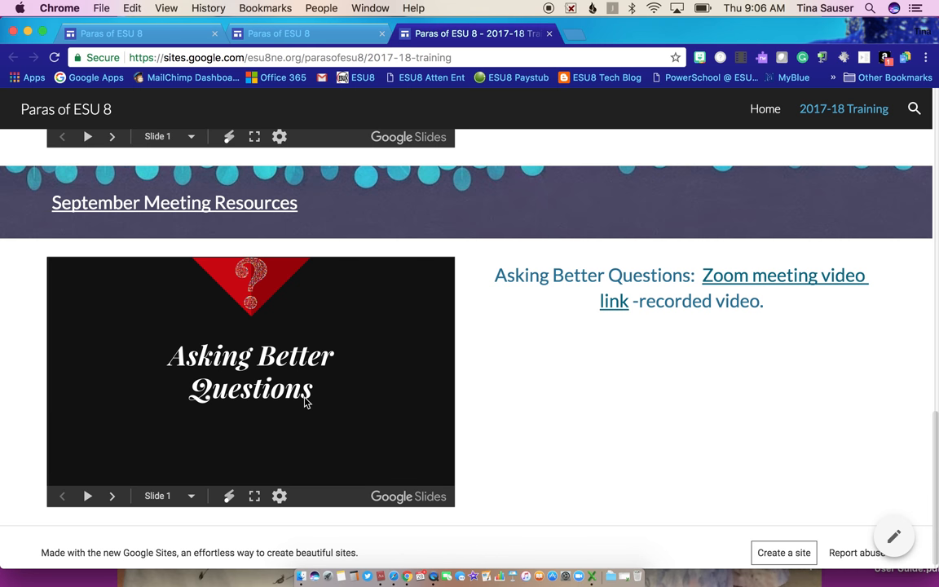
Return to the top of the training page and open the Registration for Monthly Meetings link.
scroll("up", 3)
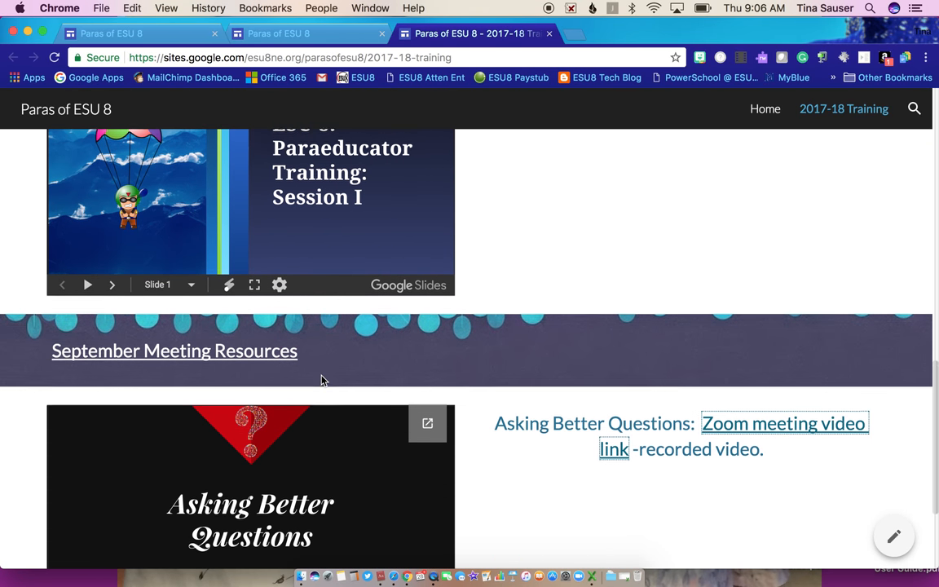
scroll("down", 3)
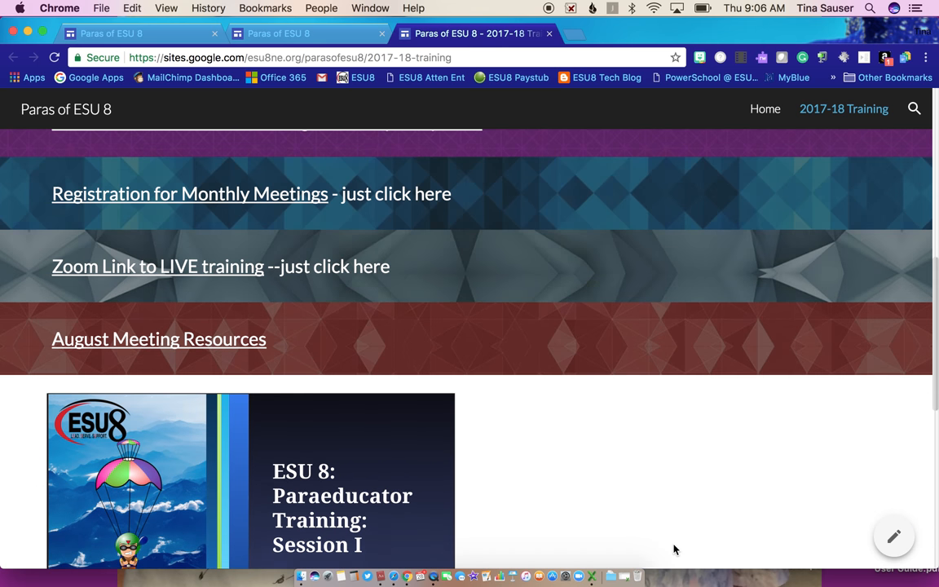
scroll("up", 3)
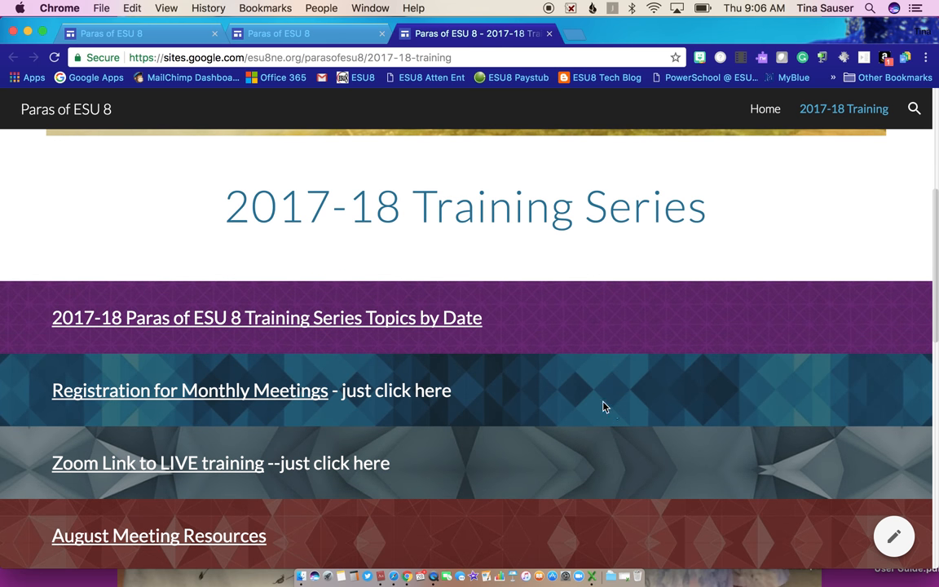
mouse_move(595, 417)
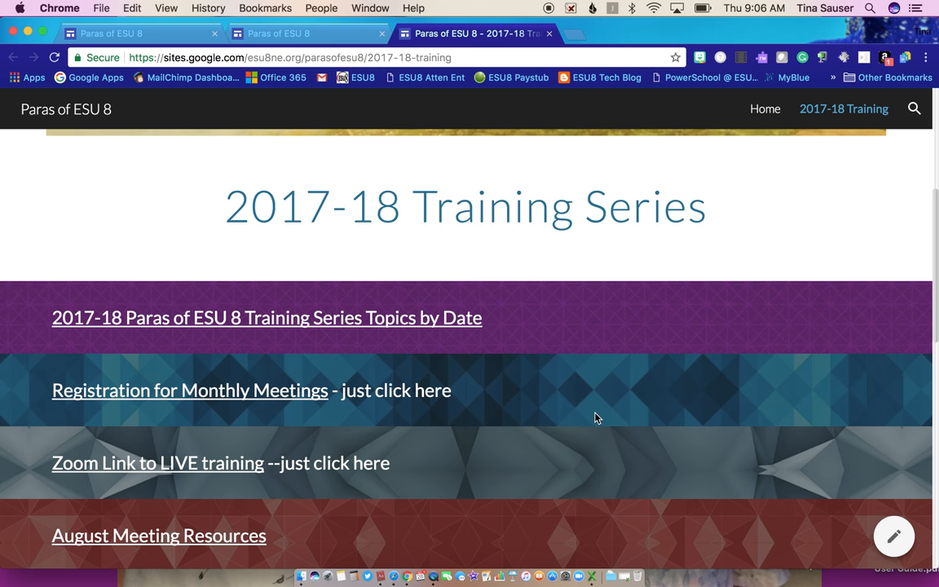
mouse_move(261, 405)
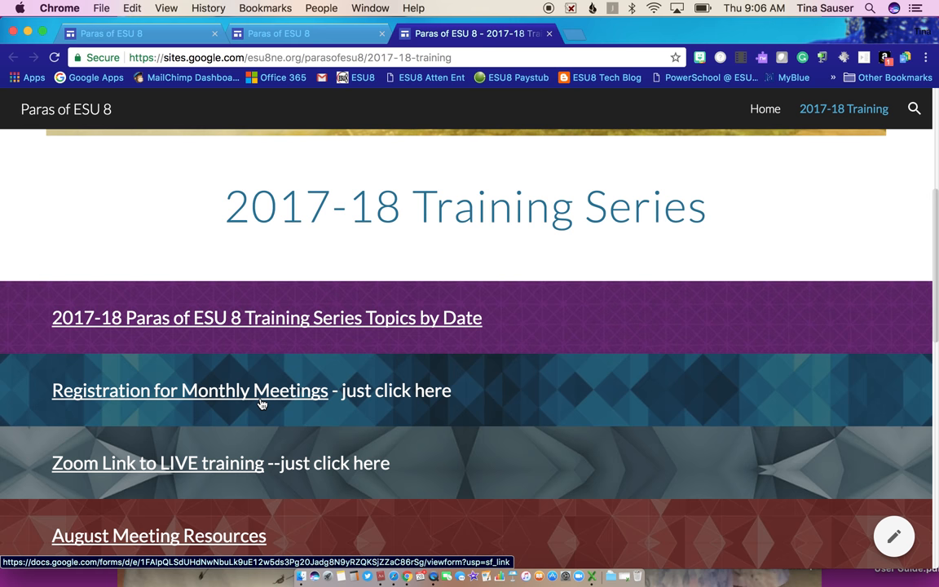
mouse_move(94, 400)
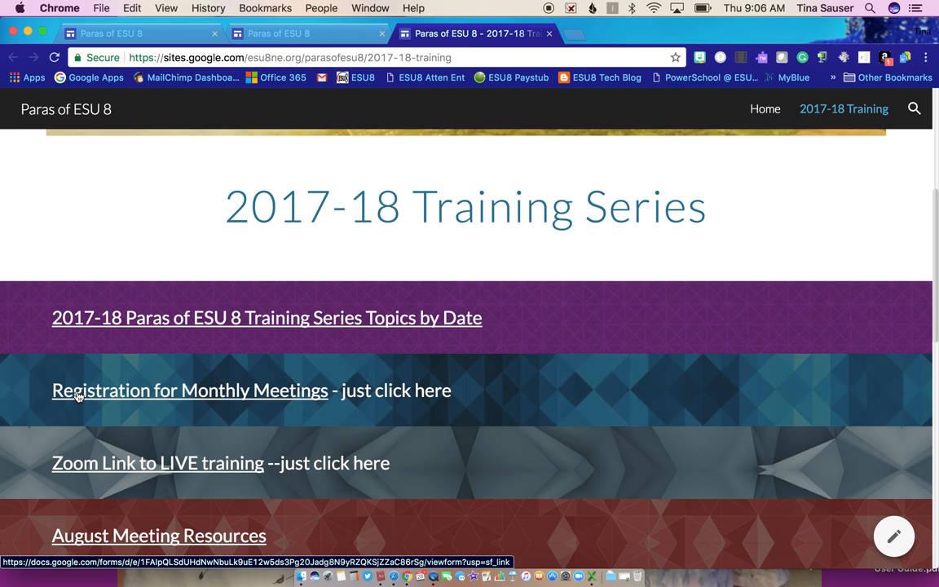
left_click(189, 389)
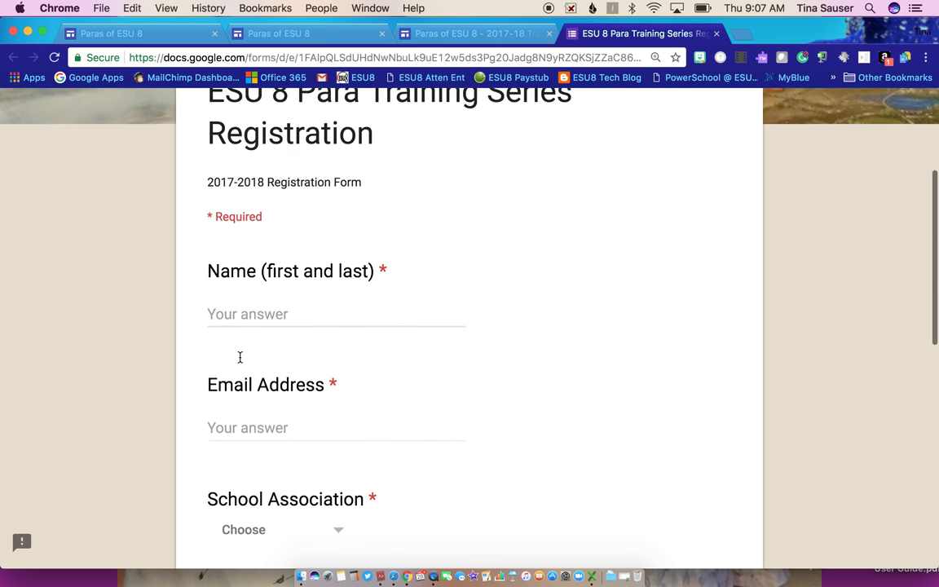
Review the registration form's questions down to Submit and back to the top.
scroll("down", 3)
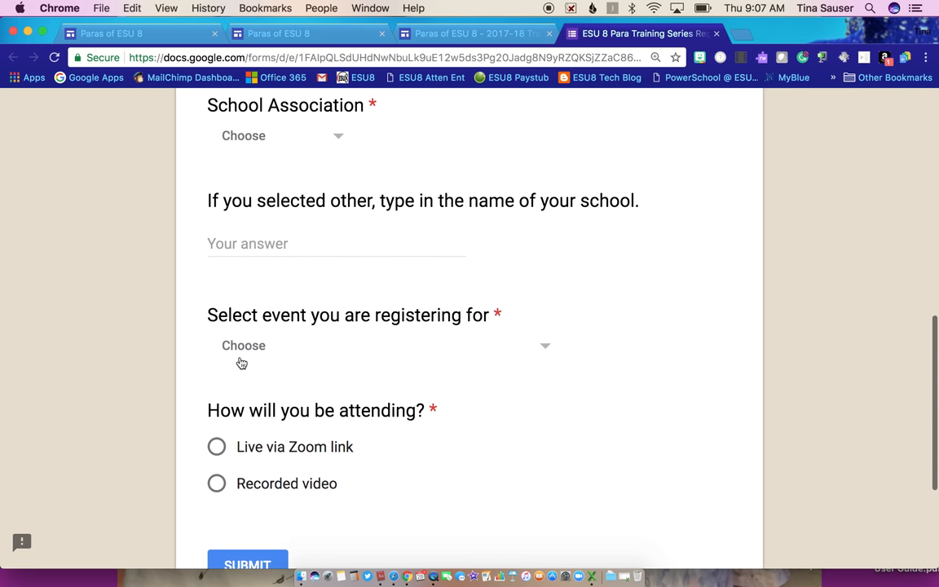
mouse_move(252, 443)
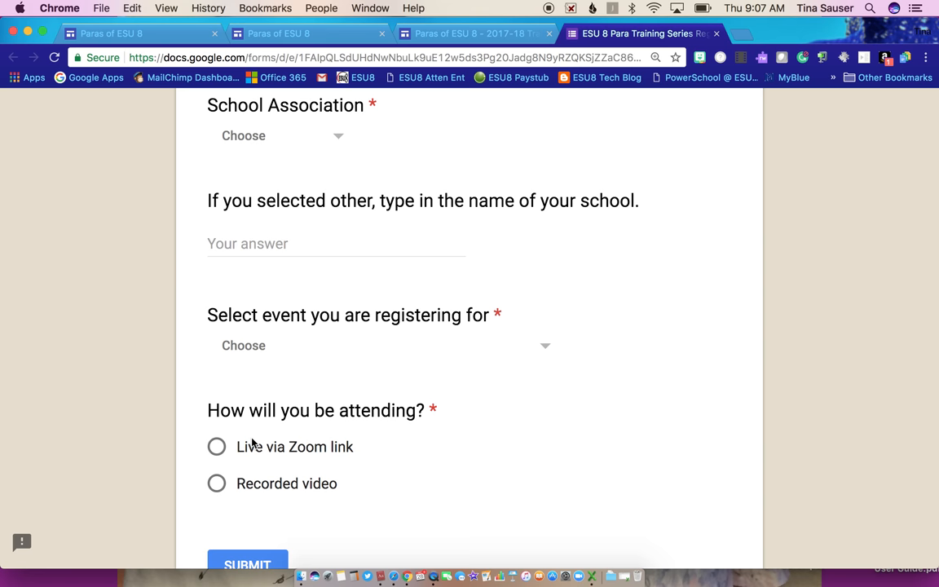
mouse_move(331, 455)
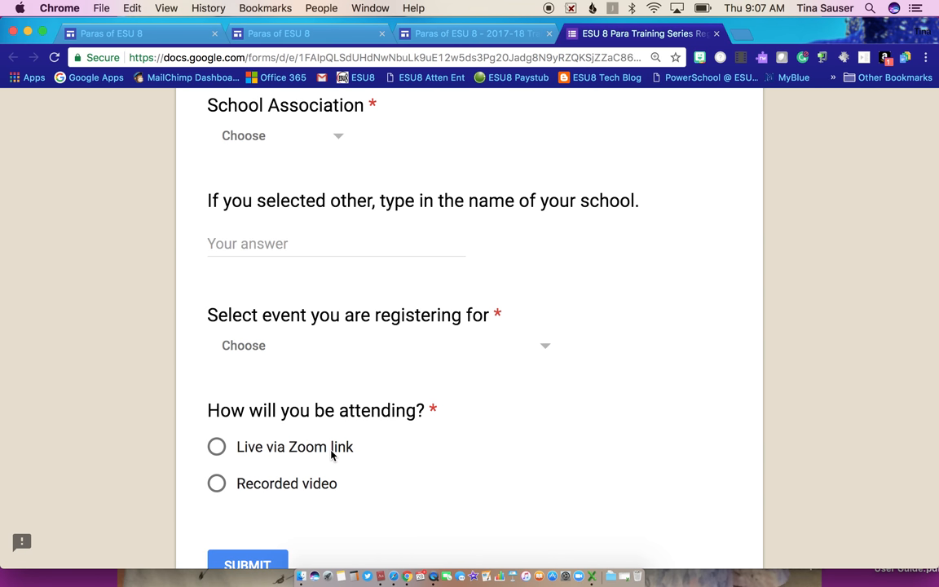
scroll("up", 3)
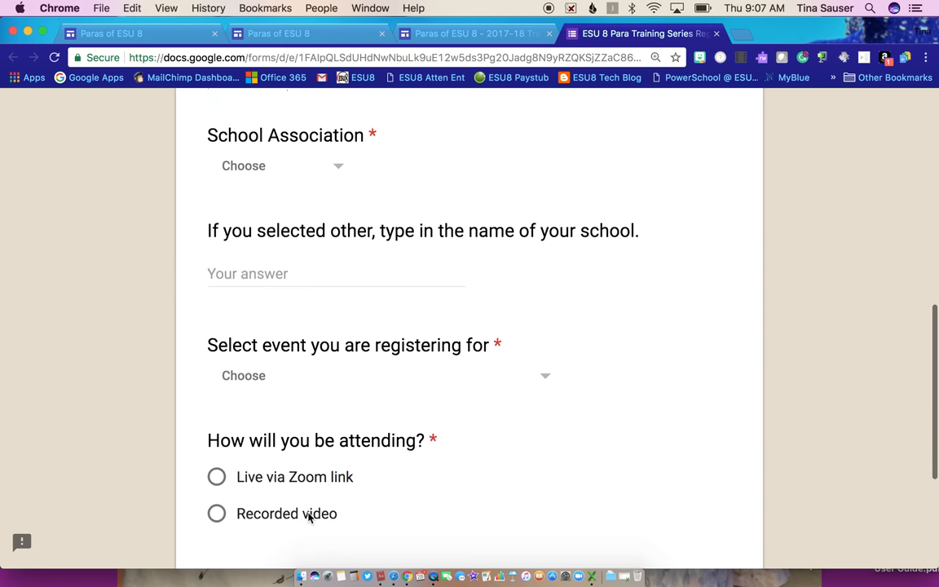
scroll("up", 3)
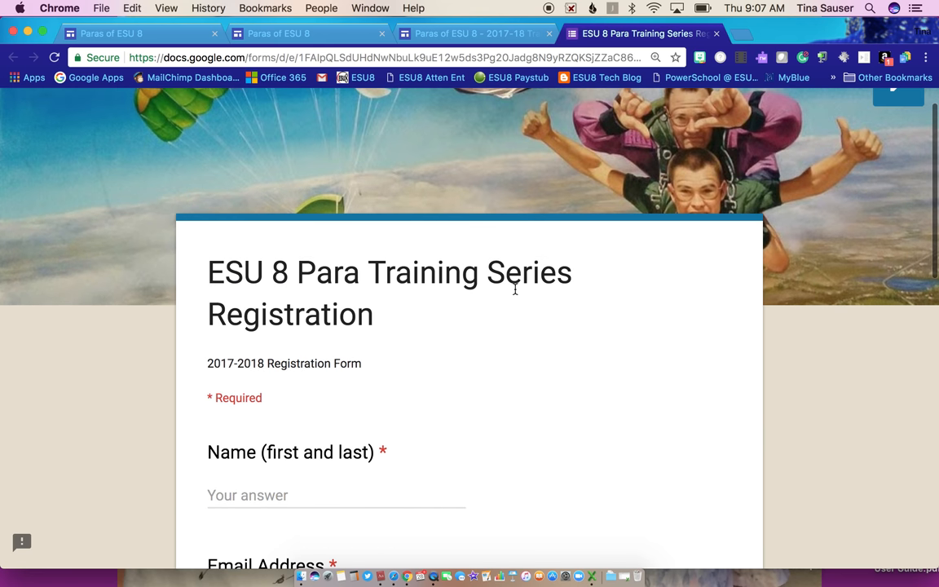
scroll("up", 3)
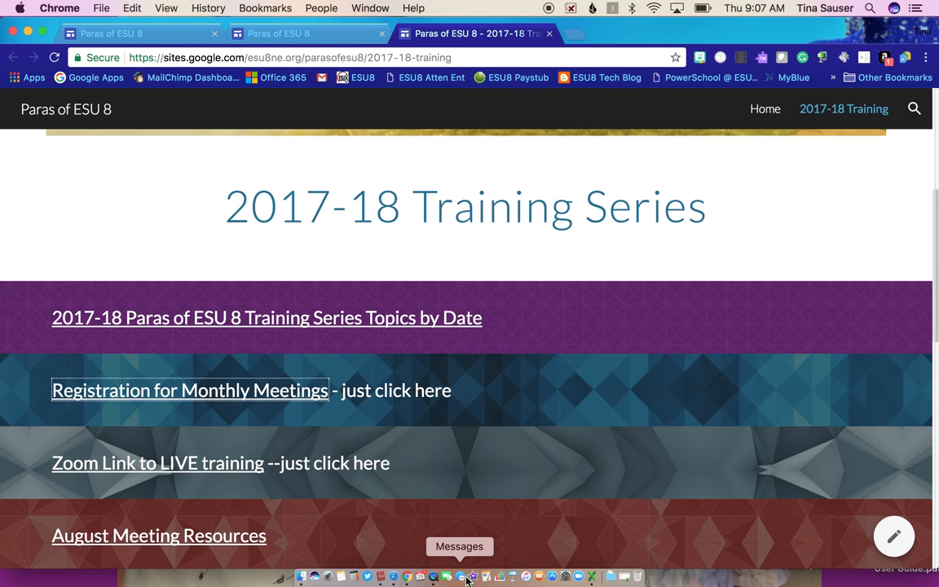
mouse_move(628, 399)
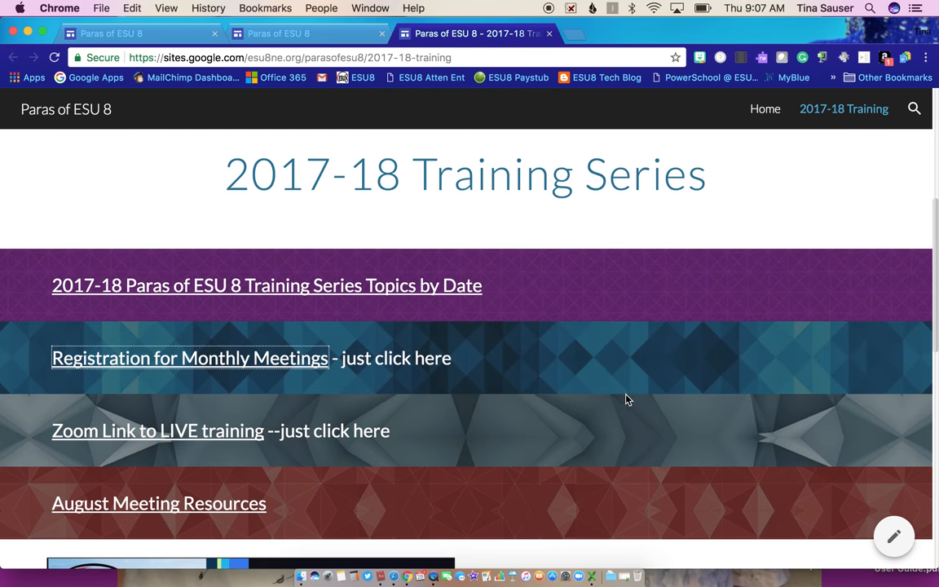
scroll("down", 3)
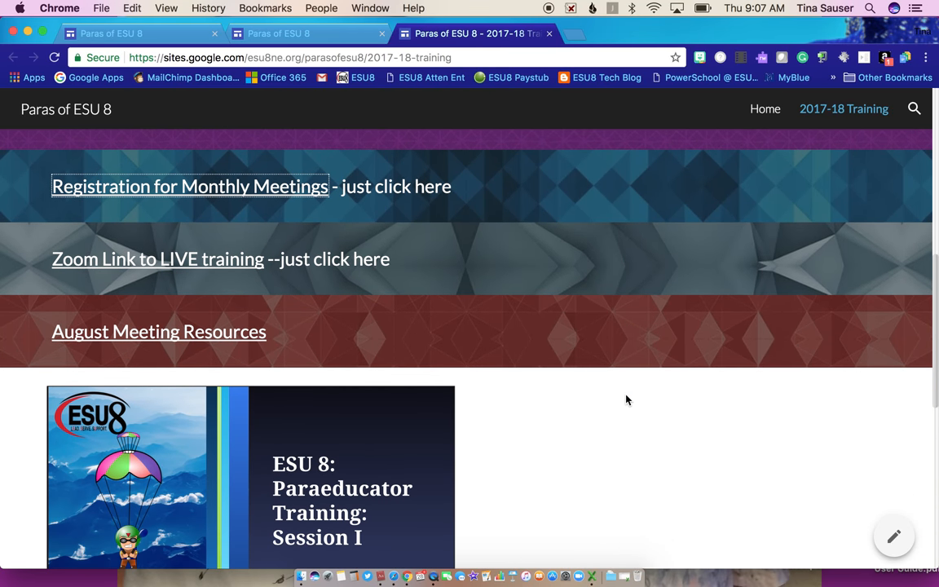
scroll("down", 3)
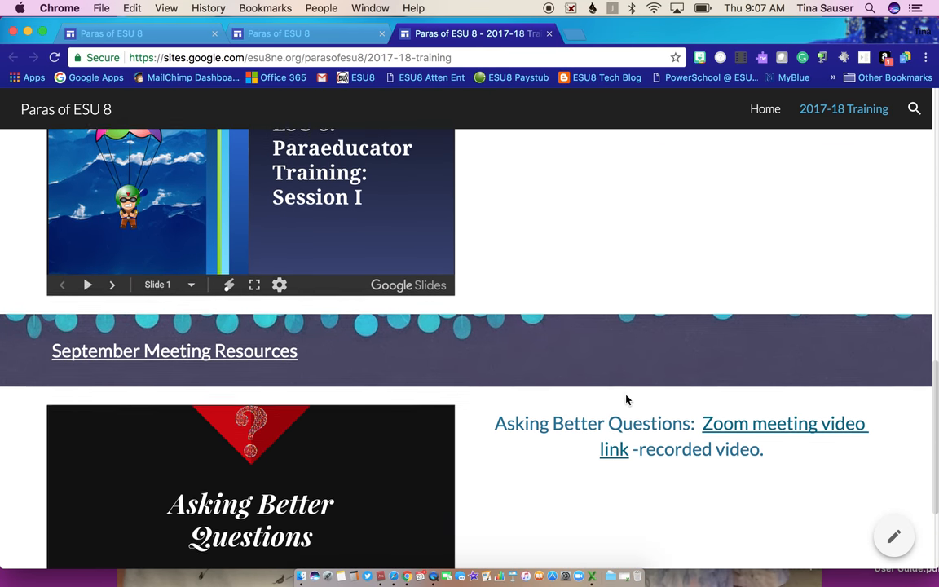
scroll("down", 3)
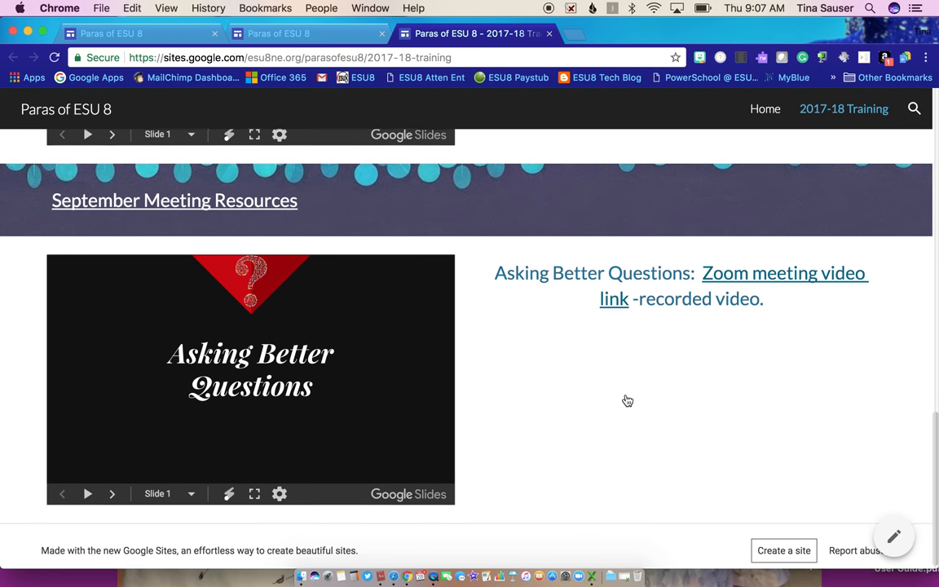
mouse_move(675, 415)
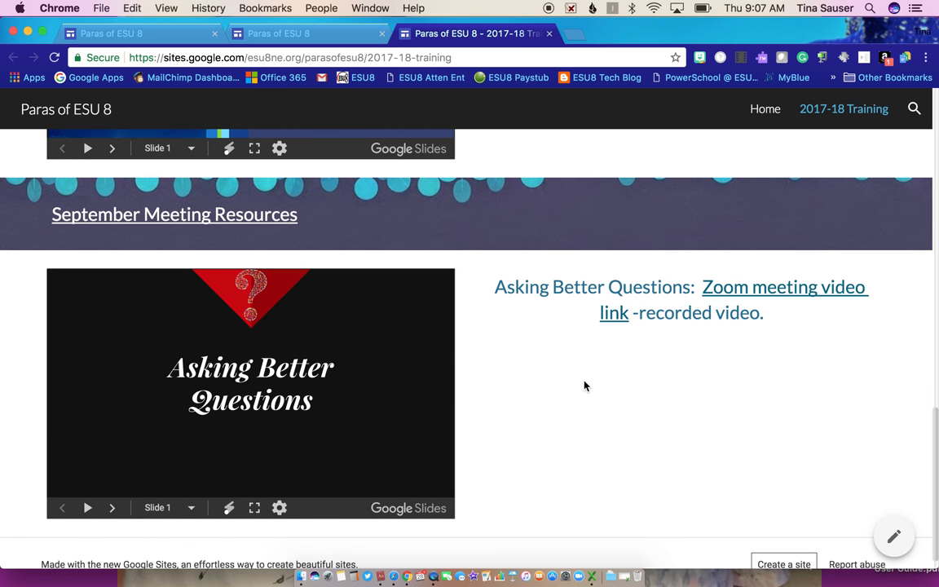
mouse_move(580, 388)
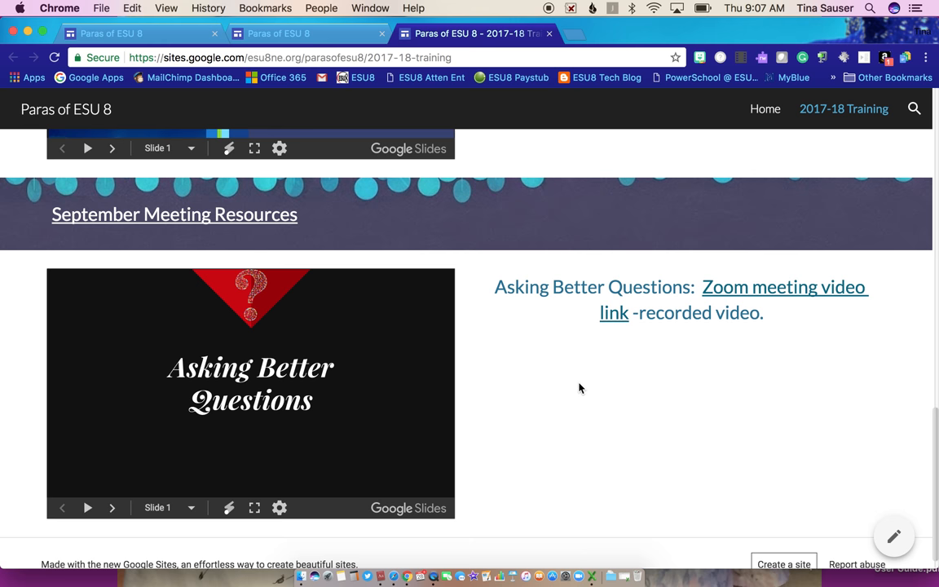
scroll("up", 3)
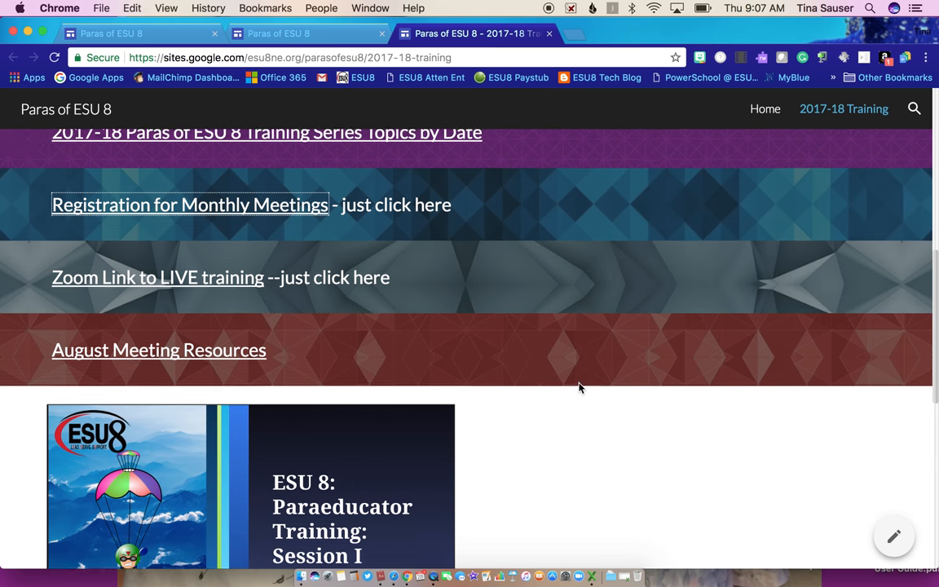
scroll("up", 3)
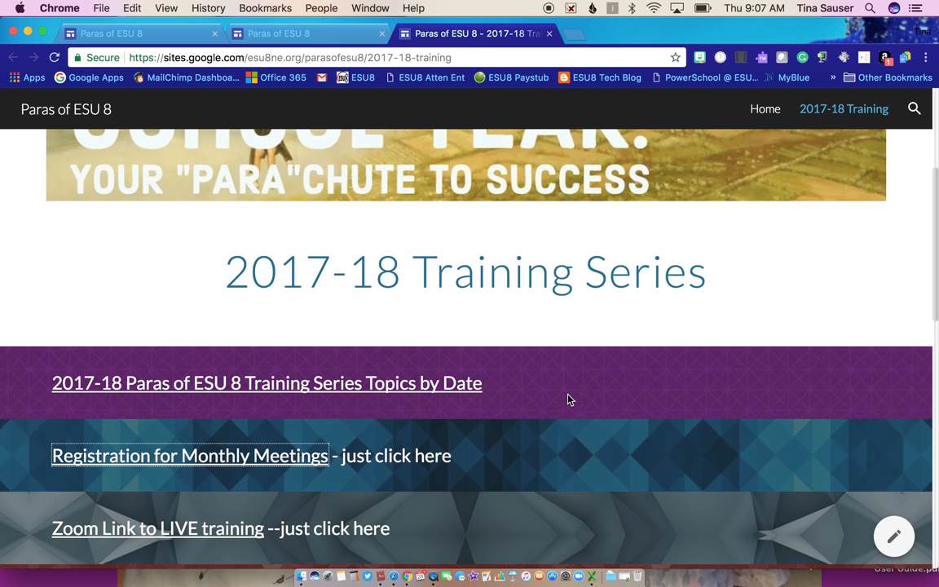